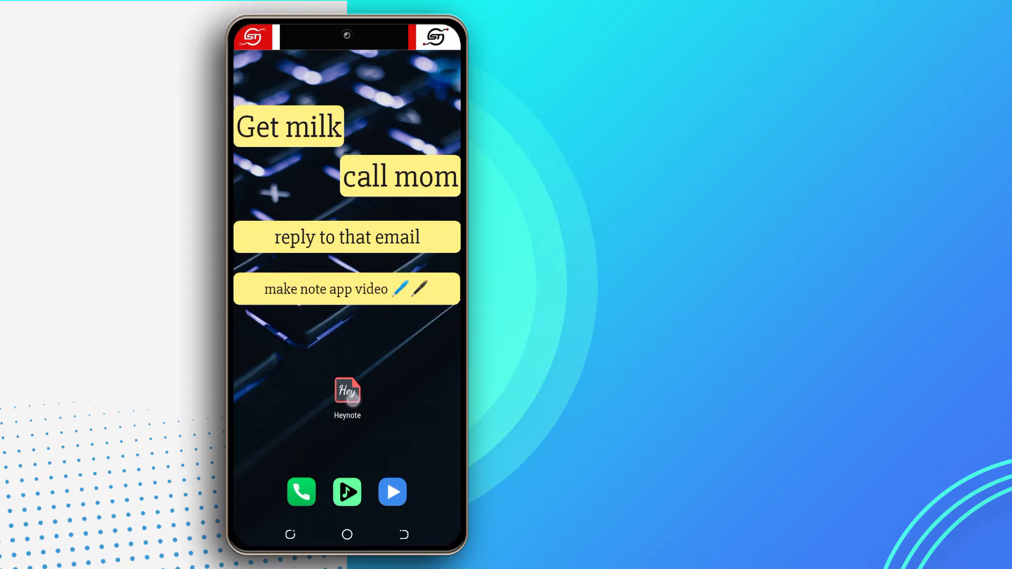
Step: Launch Heynote, agree to its privacy policy and allow access to photos and media
click(347, 394)
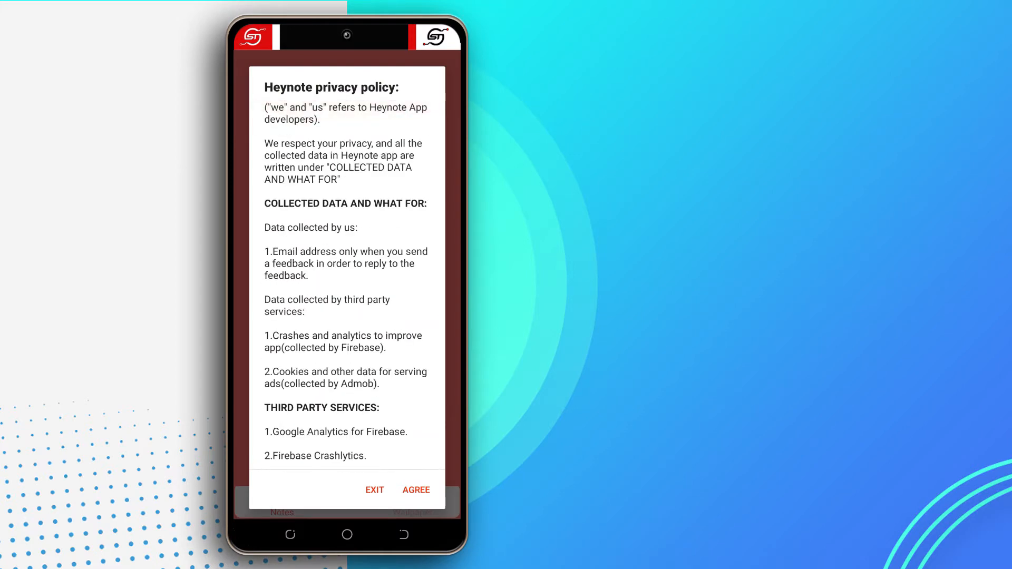
click(416, 490)
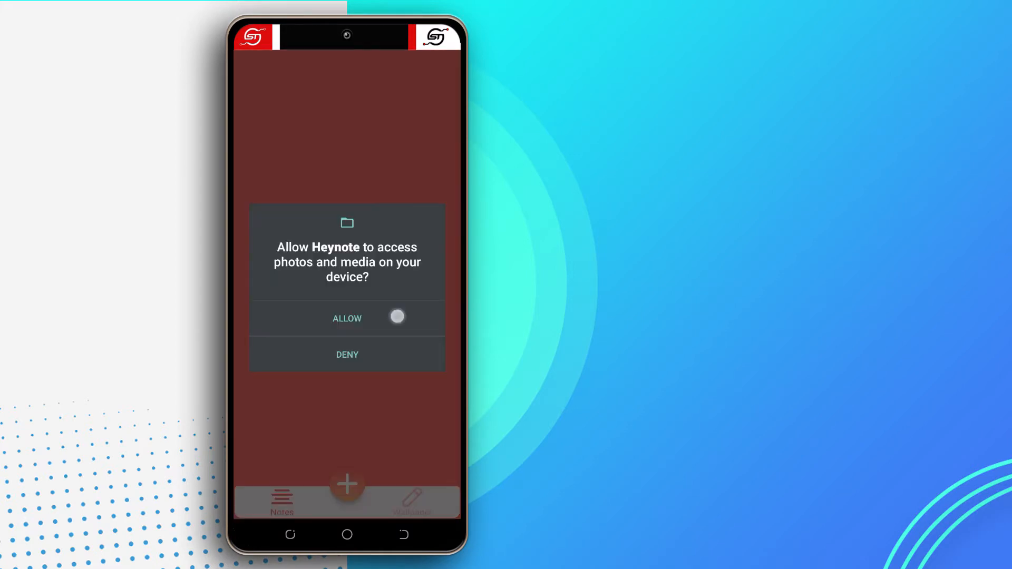
click(347, 318)
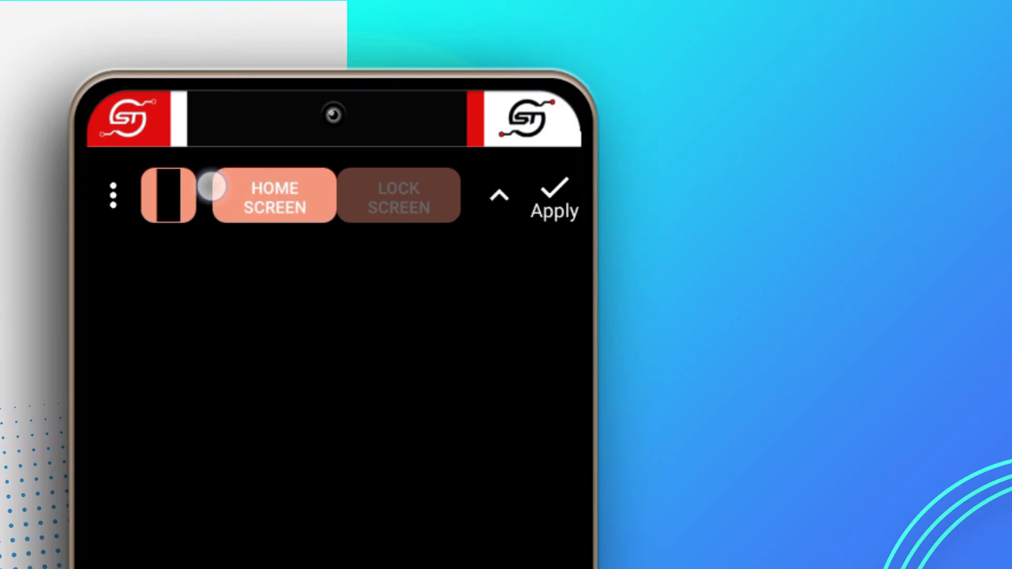
Step: Dismiss the hint and add a new note reading 'First thing' to the home screen layout
click(398, 195)
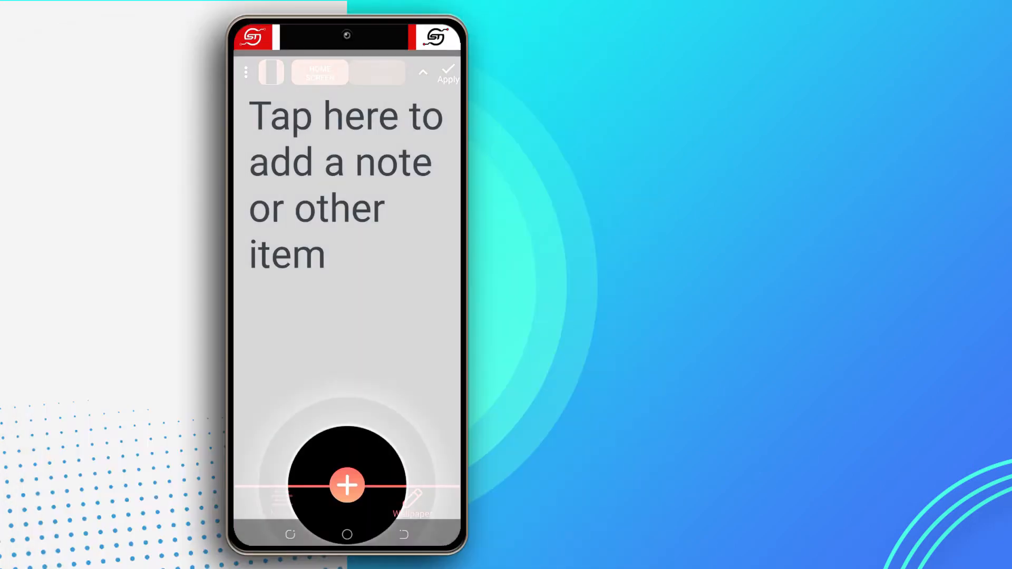
click(319, 73)
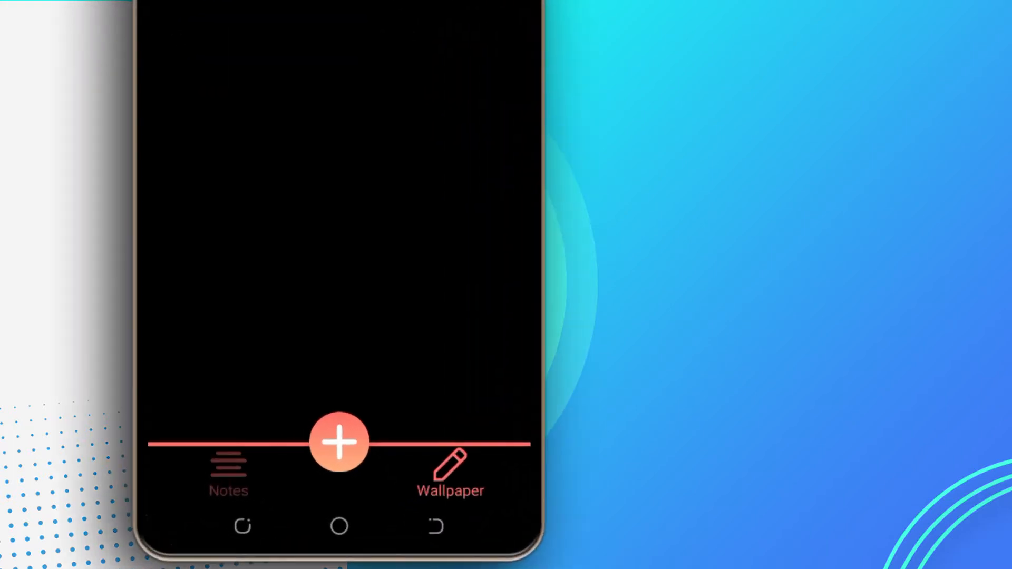
click(339, 443)
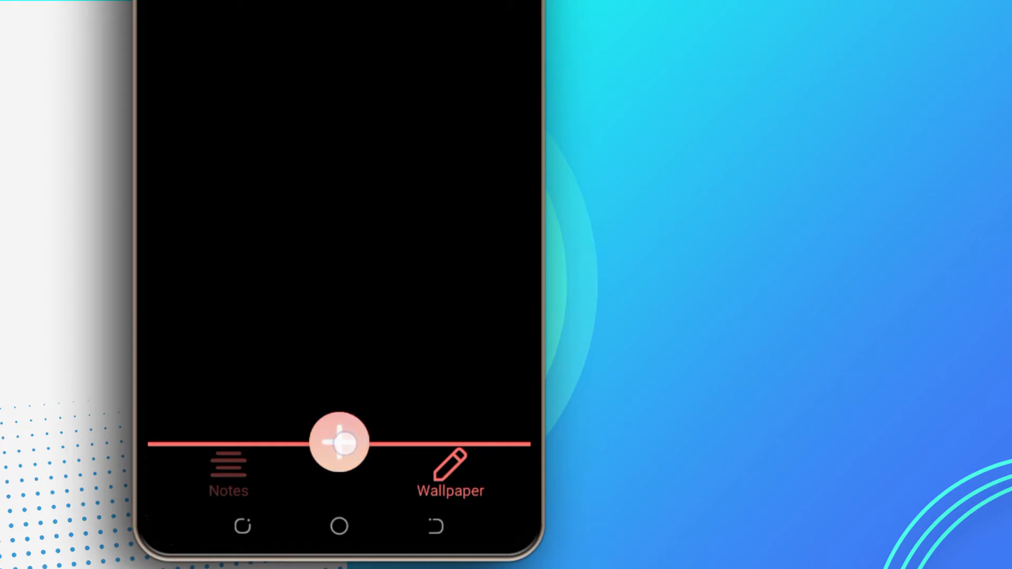
click(340, 443)
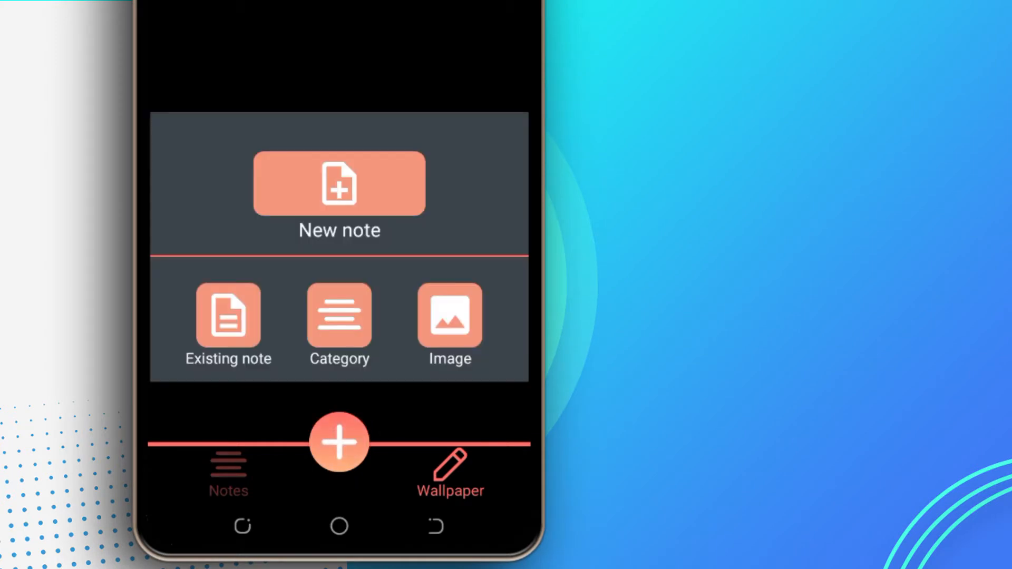
click(339, 183)
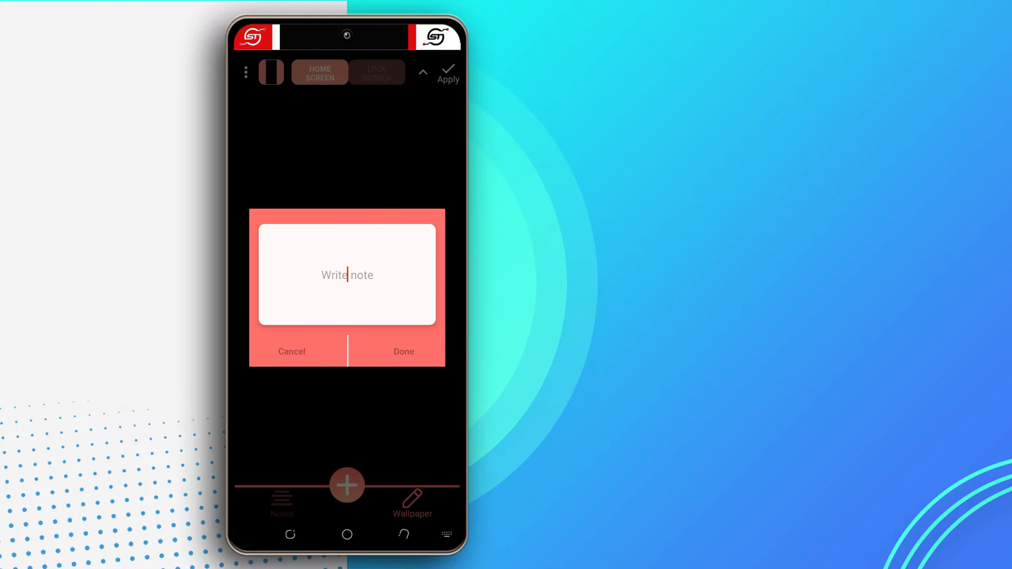
click(347, 274)
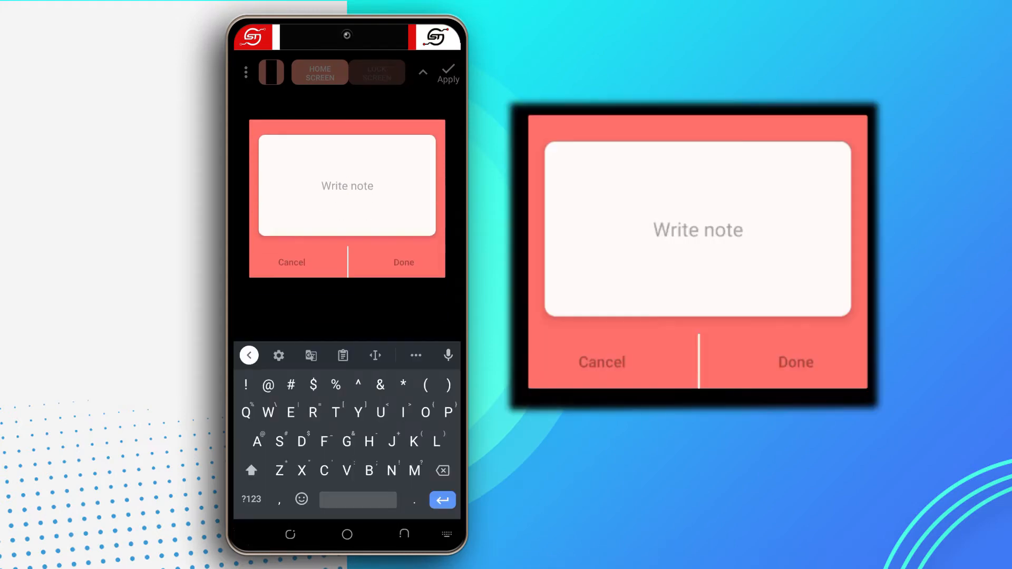
text(First thing)
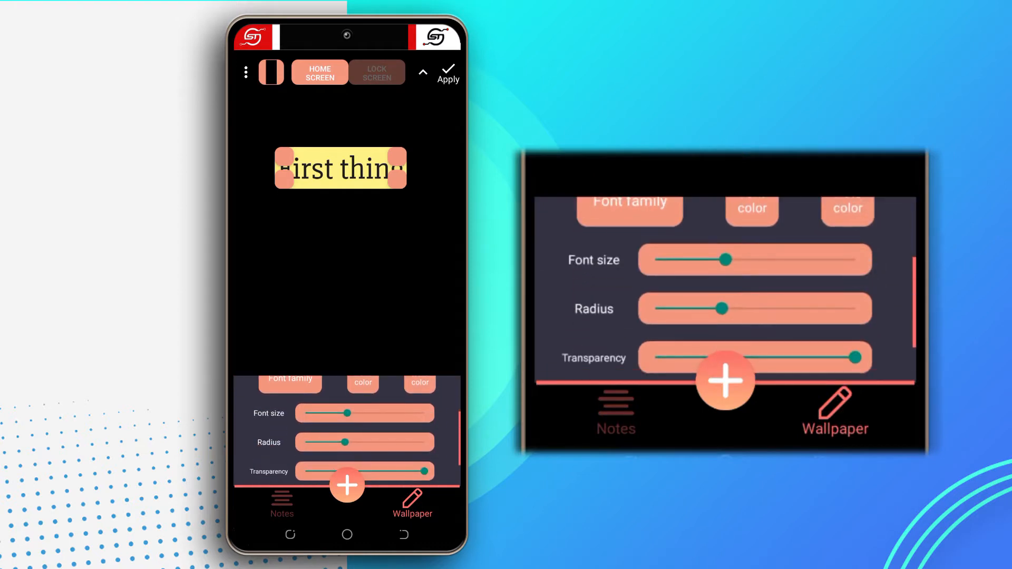
Step: Shrink the note's font size, increase its corner radius, confirm the colour, and apply the wallpaper
drag(347, 414, 325, 414)
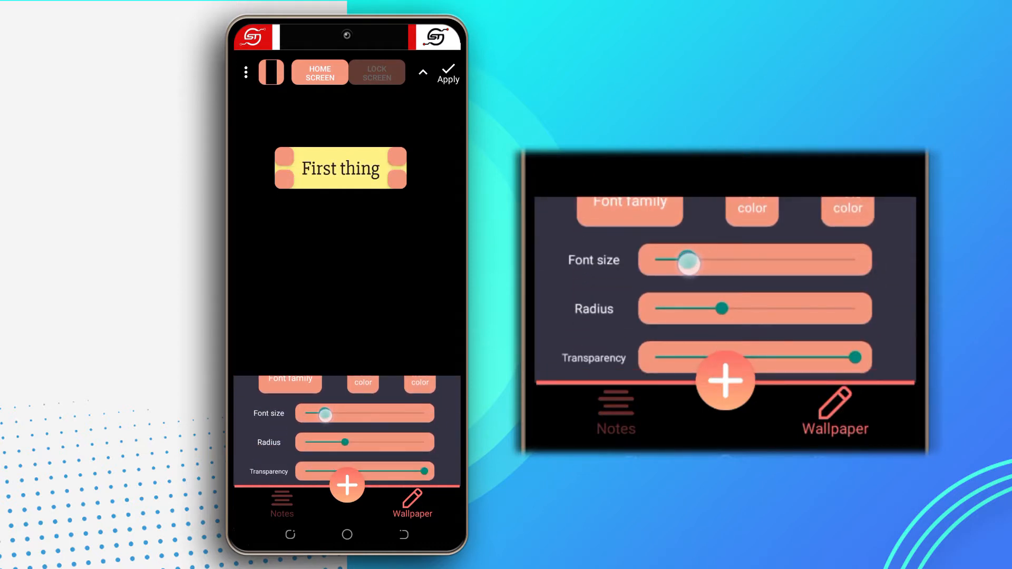
drag(328, 442, 386, 443)
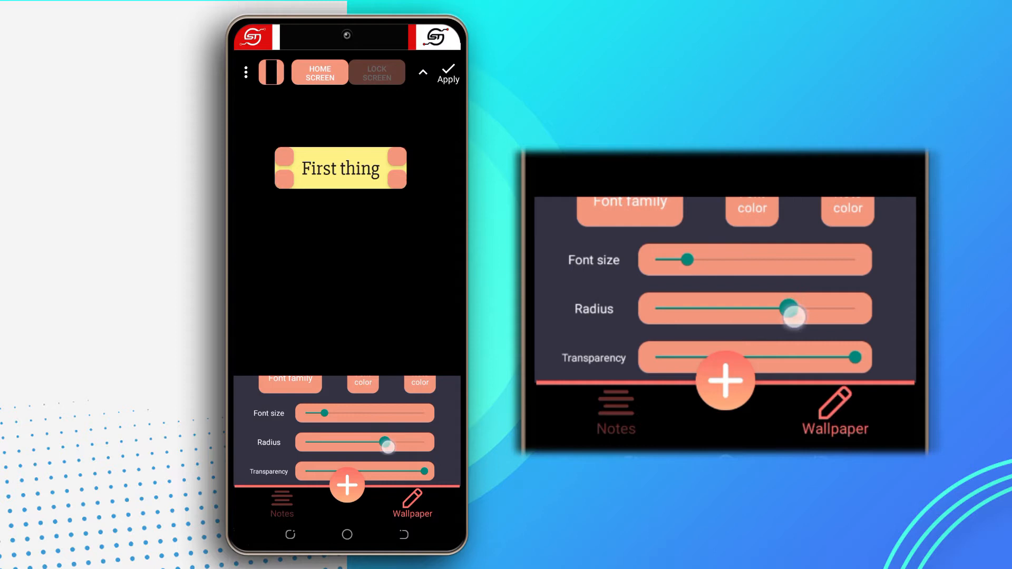
drag(794, 316, 775, 319)
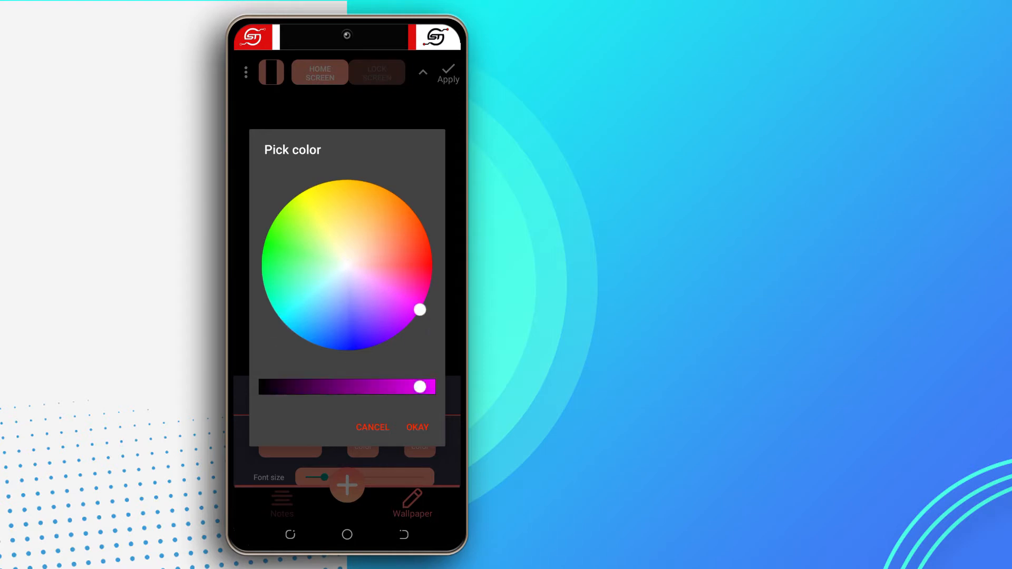
click(417, 427)
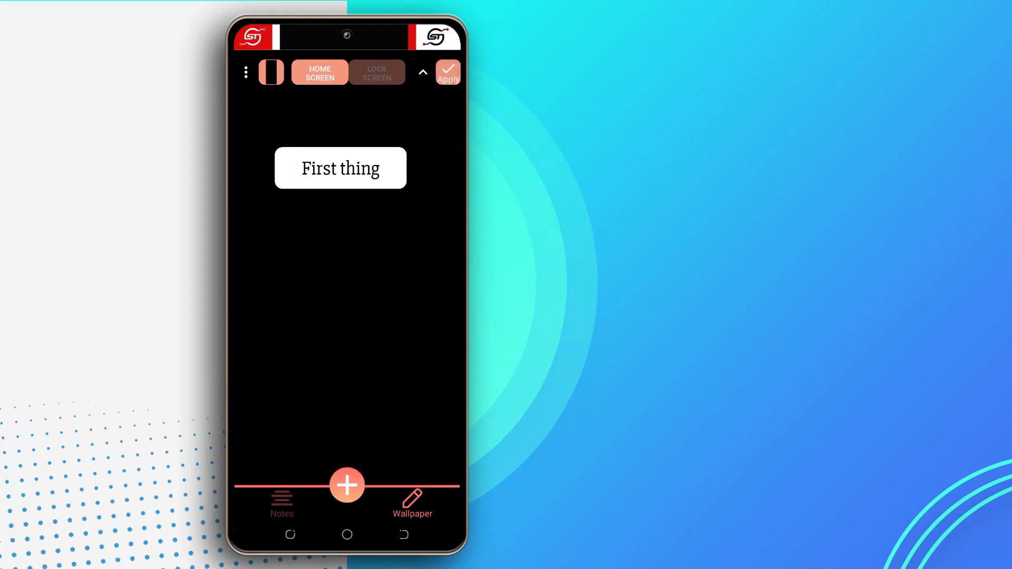
click(448, 72)
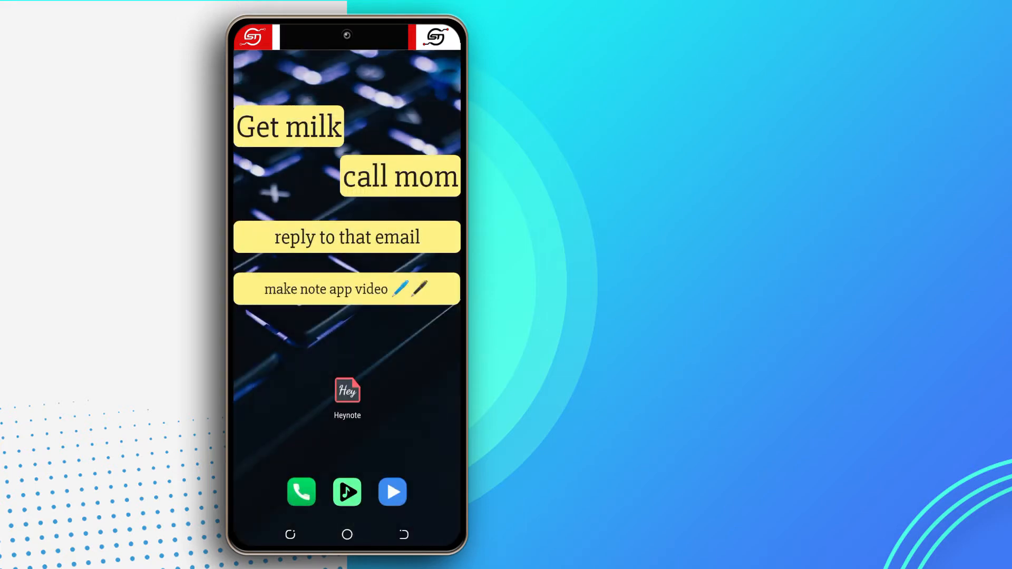
Step: Reopen Heynote, apply the home screen wallpaper, and switch to the lock screen layout
click(291, 535)
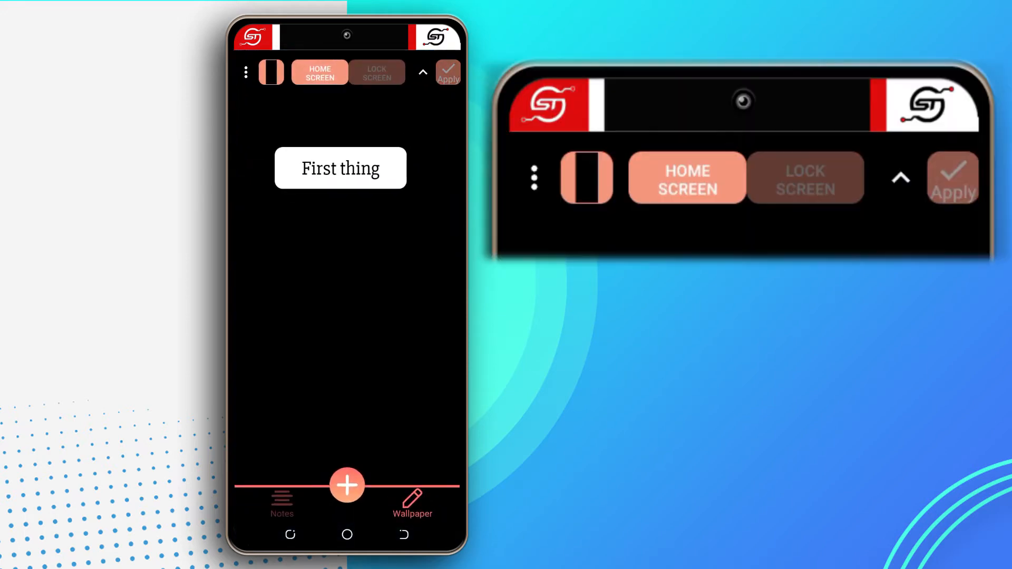
click(448, 73)
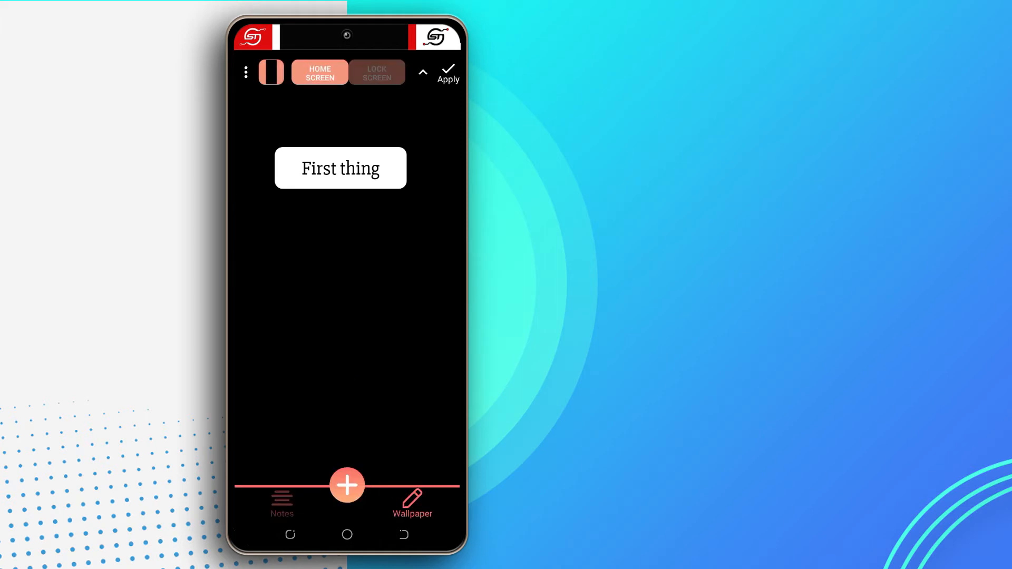
click(376, 73)
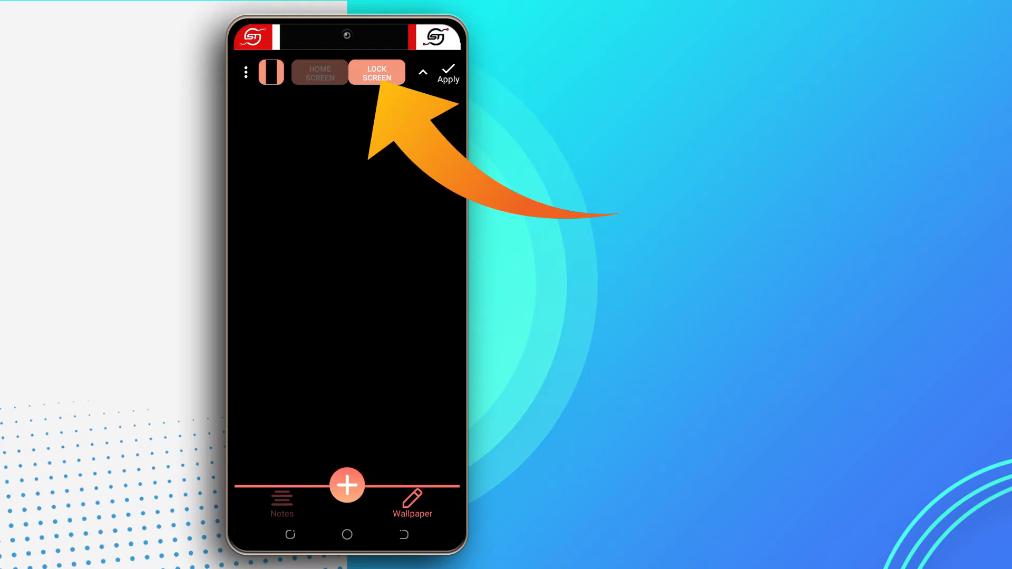
Step: Draft a new note 'Buy milk', fixing the 'kilk' typo with the keyboard suggestion
click(347, 486)
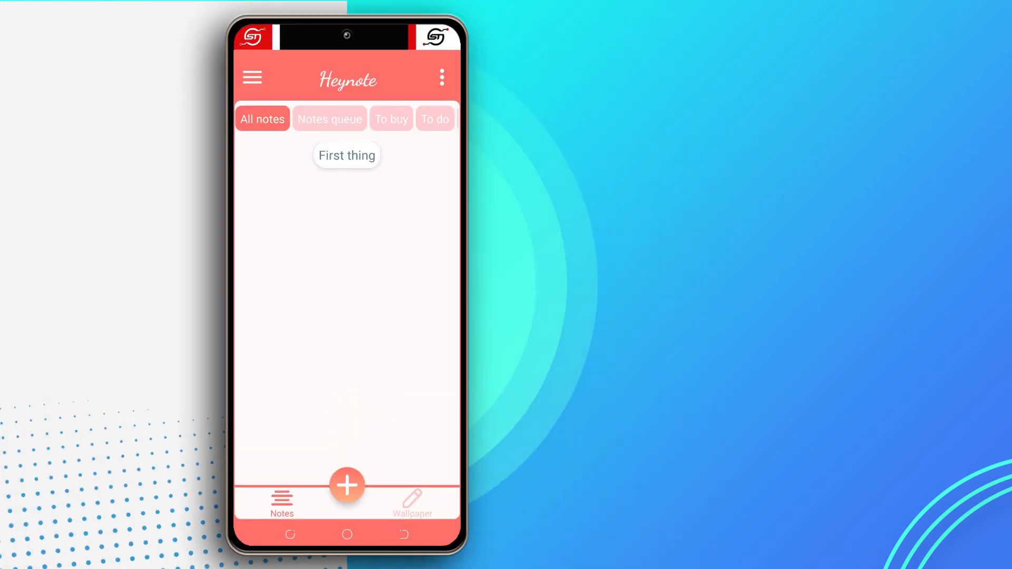
click(347, 486)
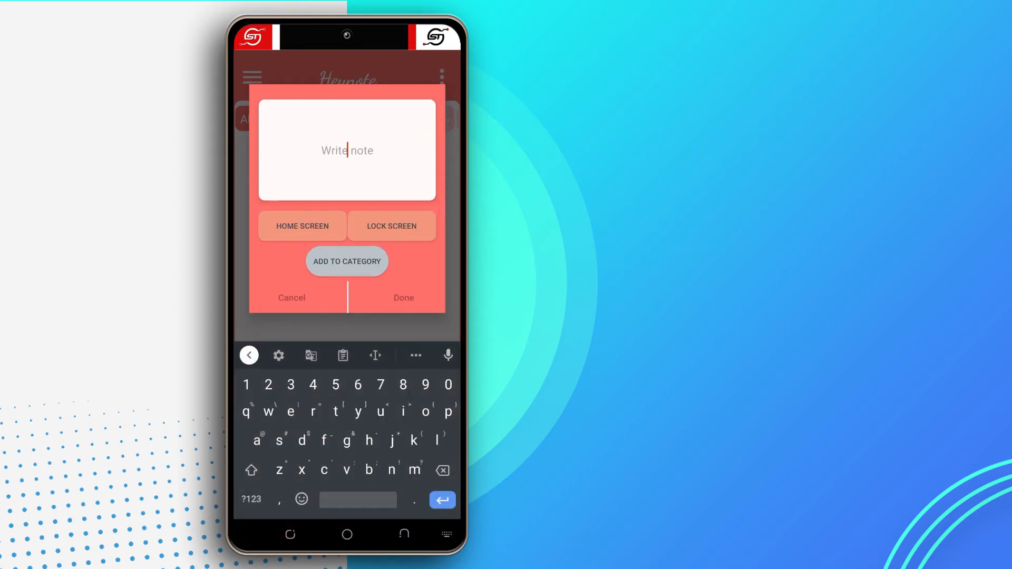
text(Buy)
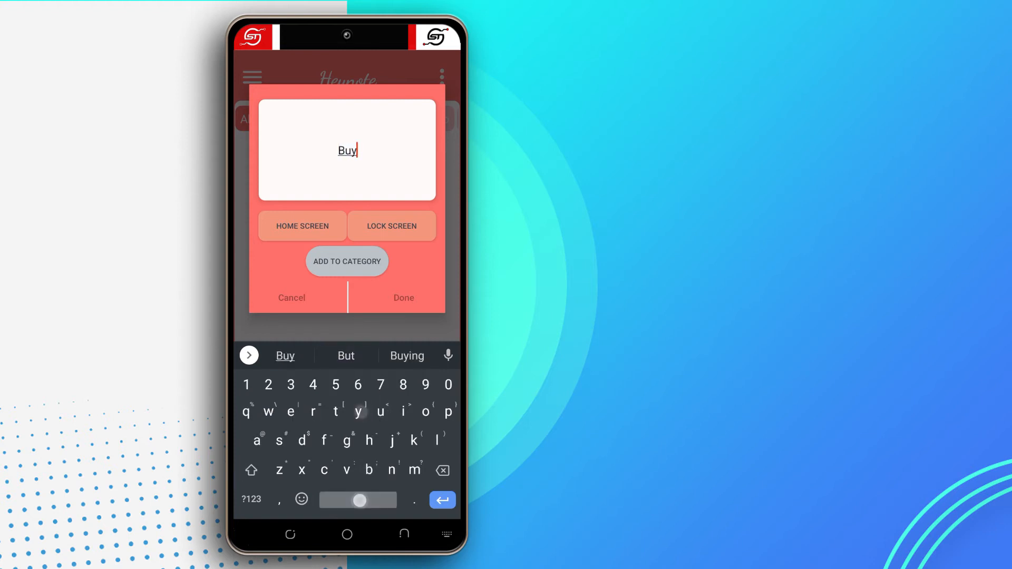
text(kilk)
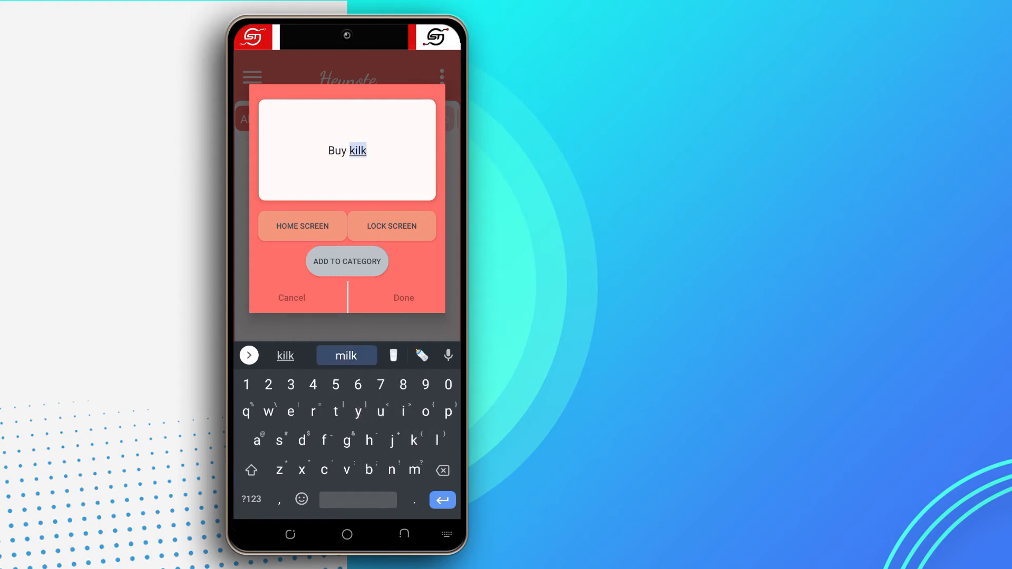
click(403, 298)
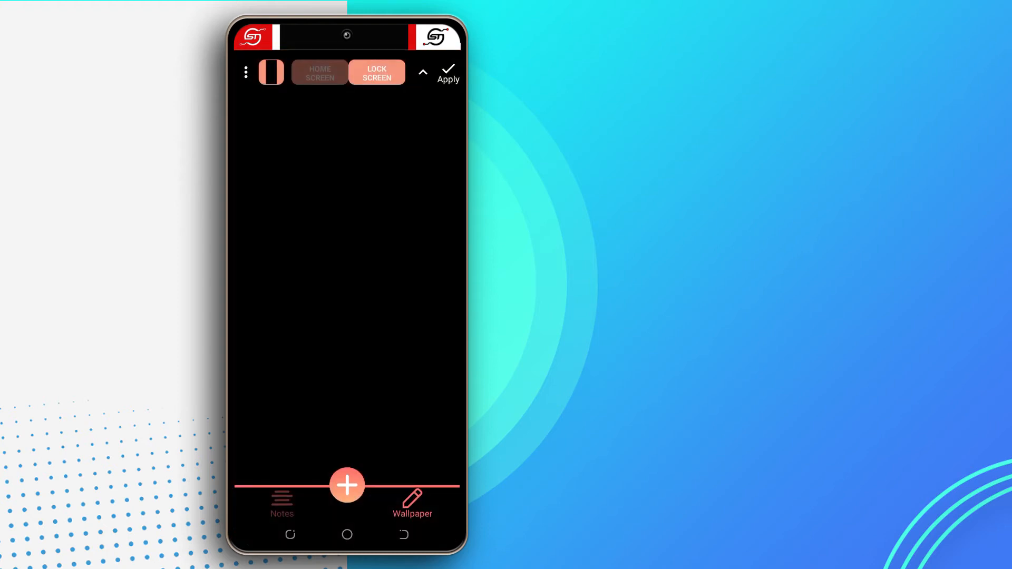
Step: Place the 'Buy milk' and 'call teacher' notes side by side on the lock screen, then close the ad
click(347, 485)
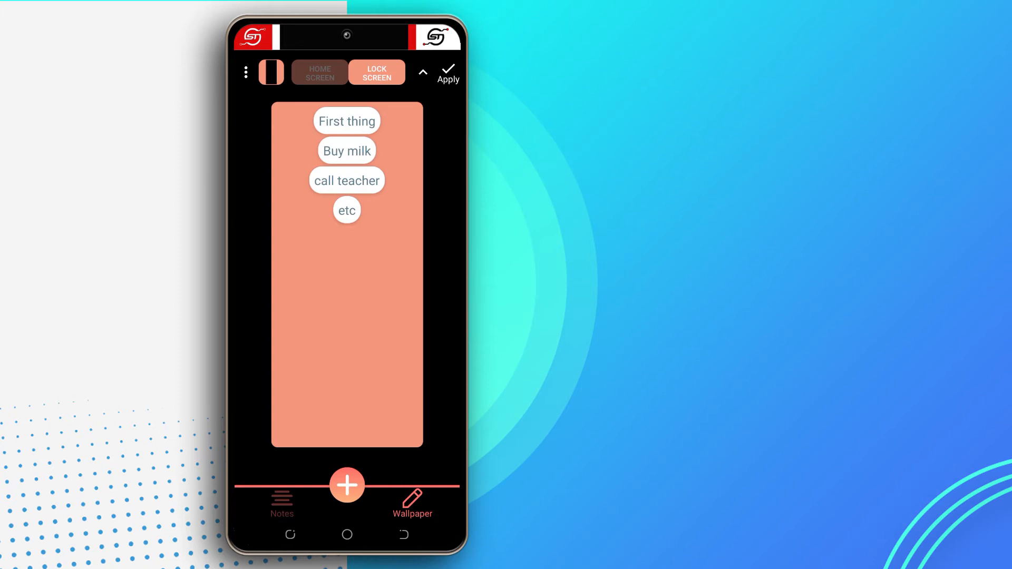
click(347, 150)
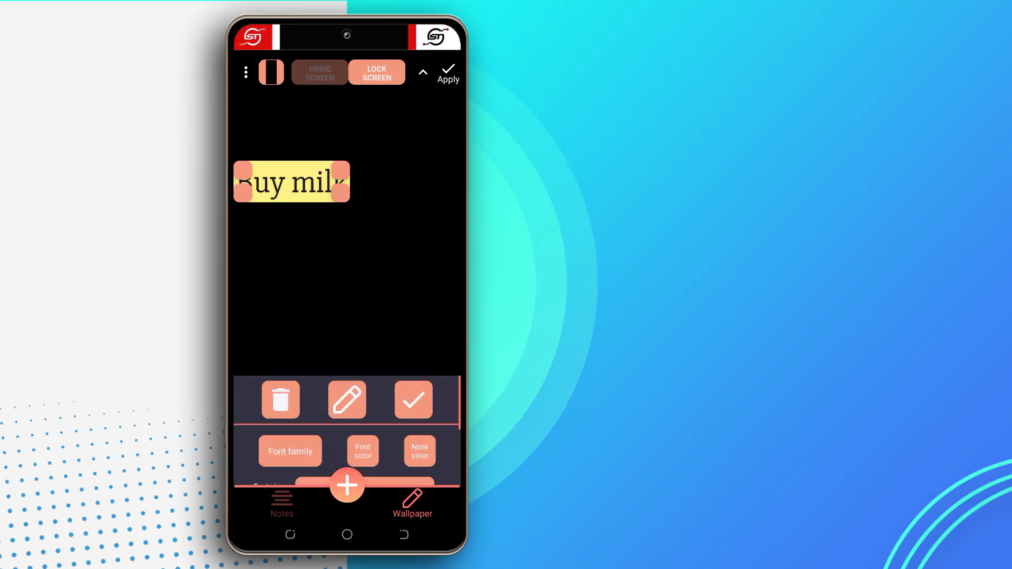
drag(290, 182, 402, 258)
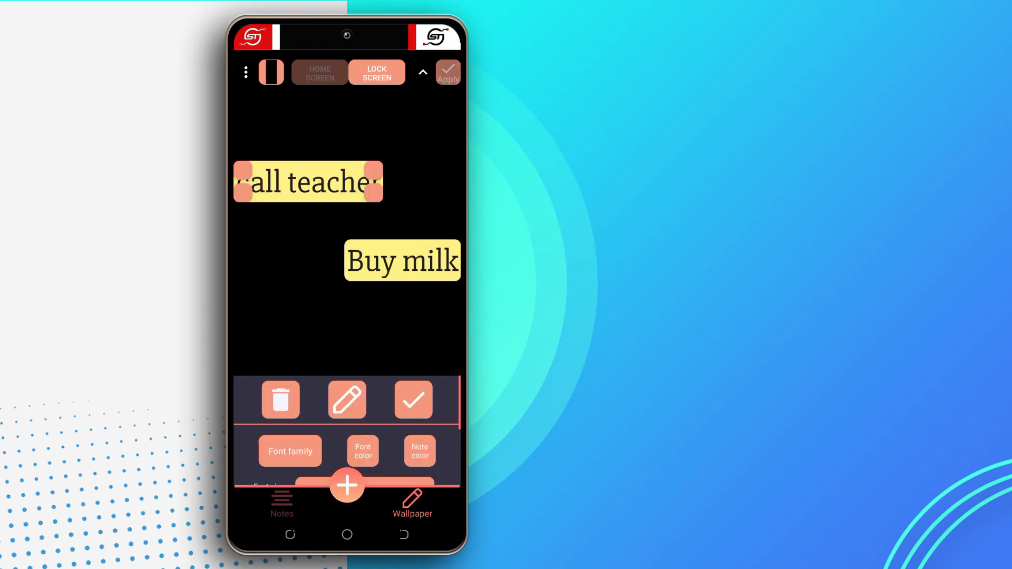
drag(308, 181, 308, 335)
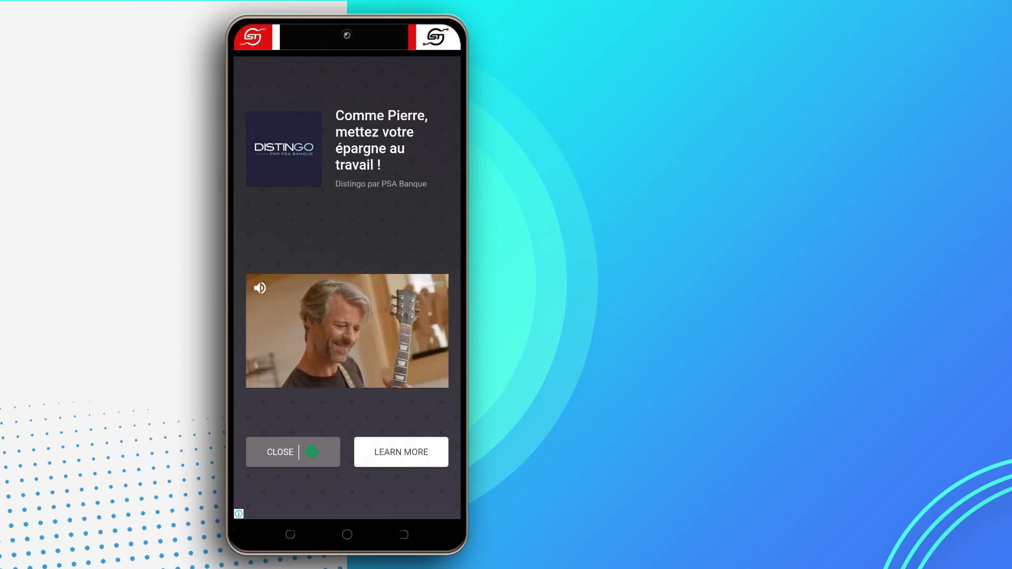
click(279, 452)
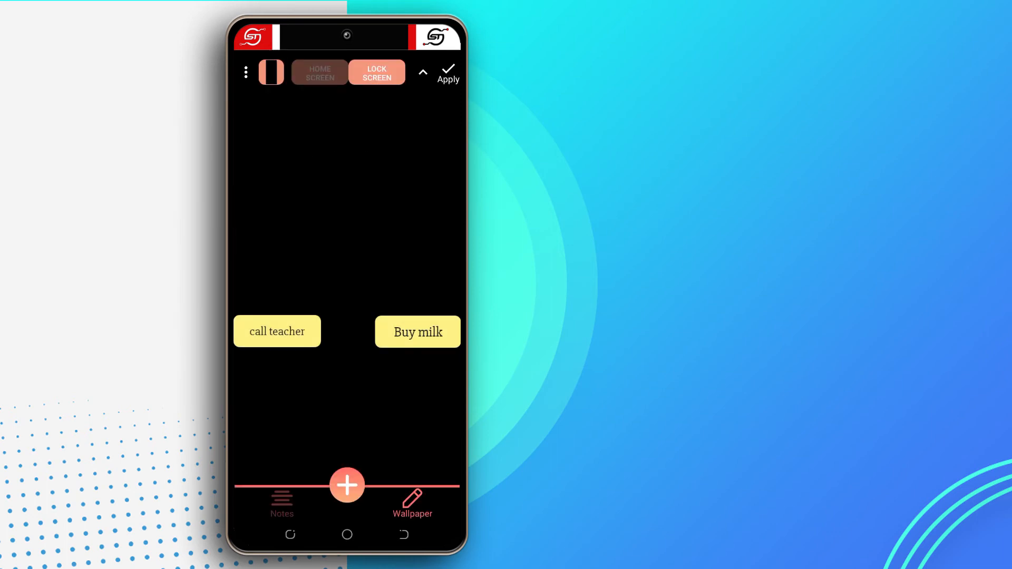
Step: Delete the 'etc' note from the notes list and open the Trash to view it
click(418, 332)
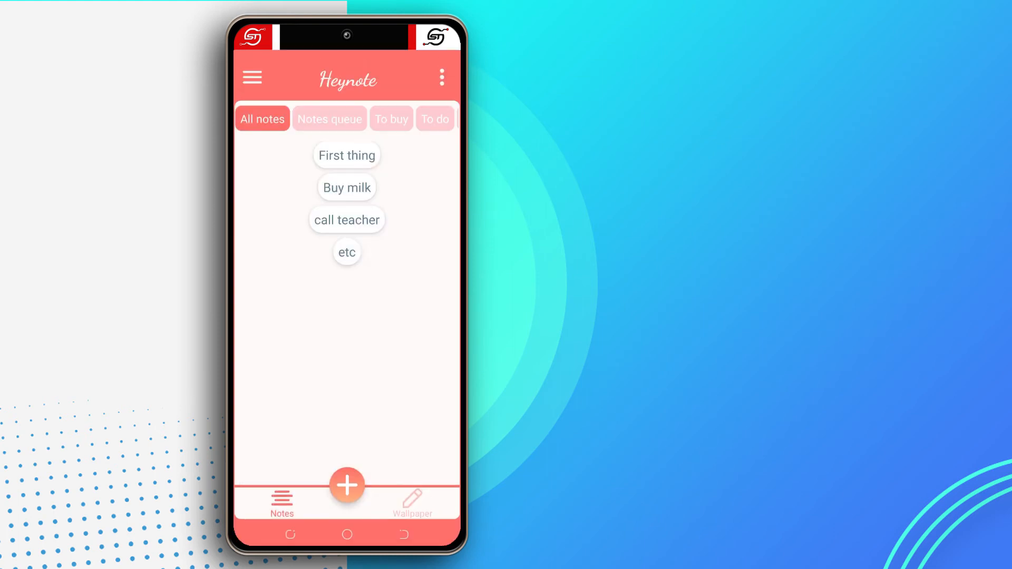
click(347, 252)
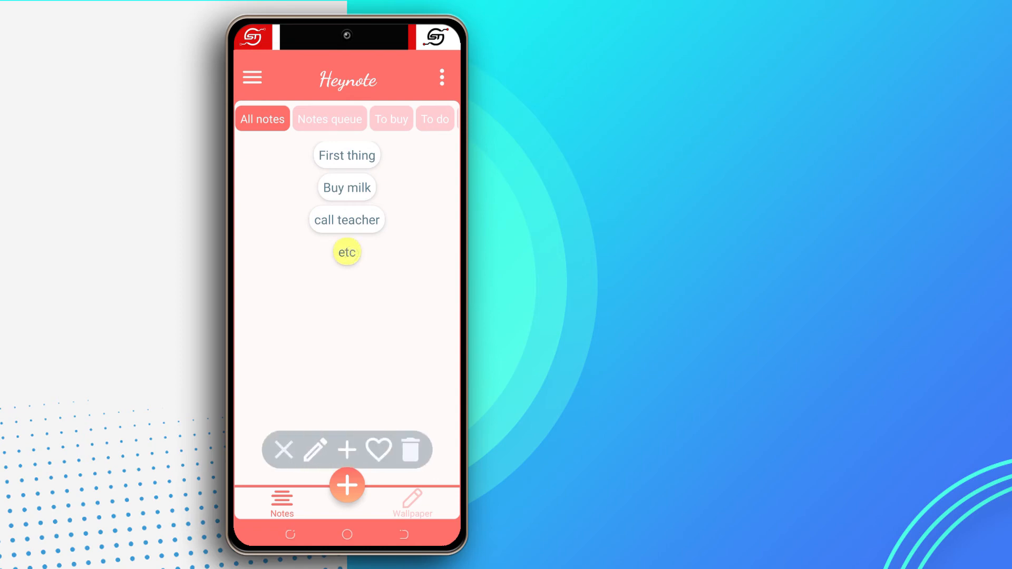
click(412, 450)
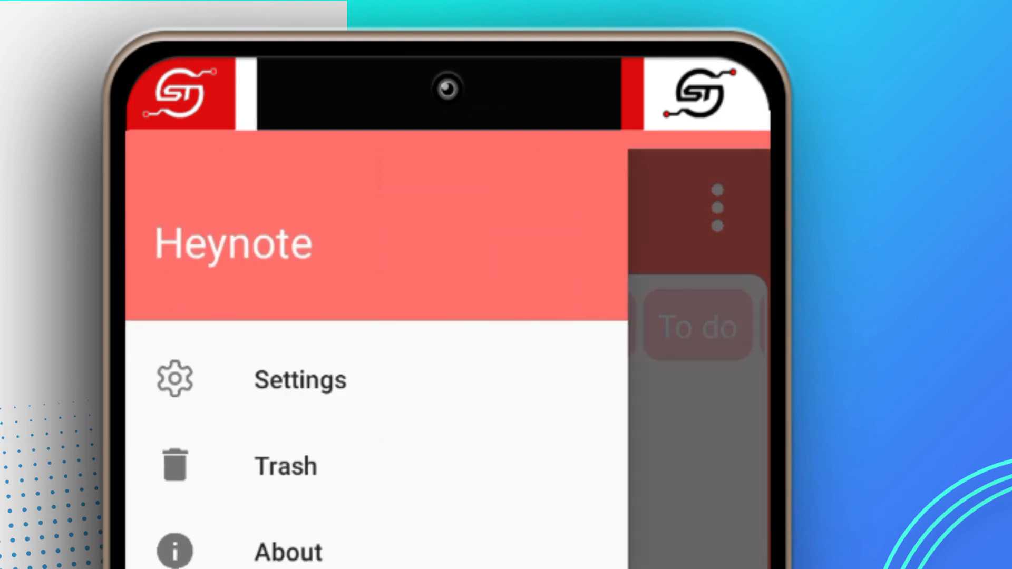
click(286, 466)
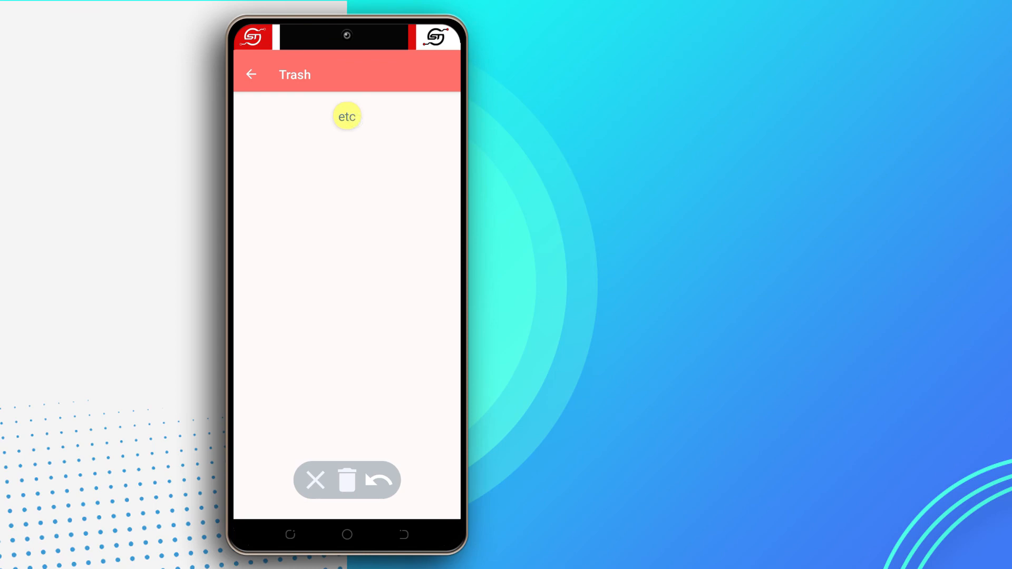
click(250, 75)
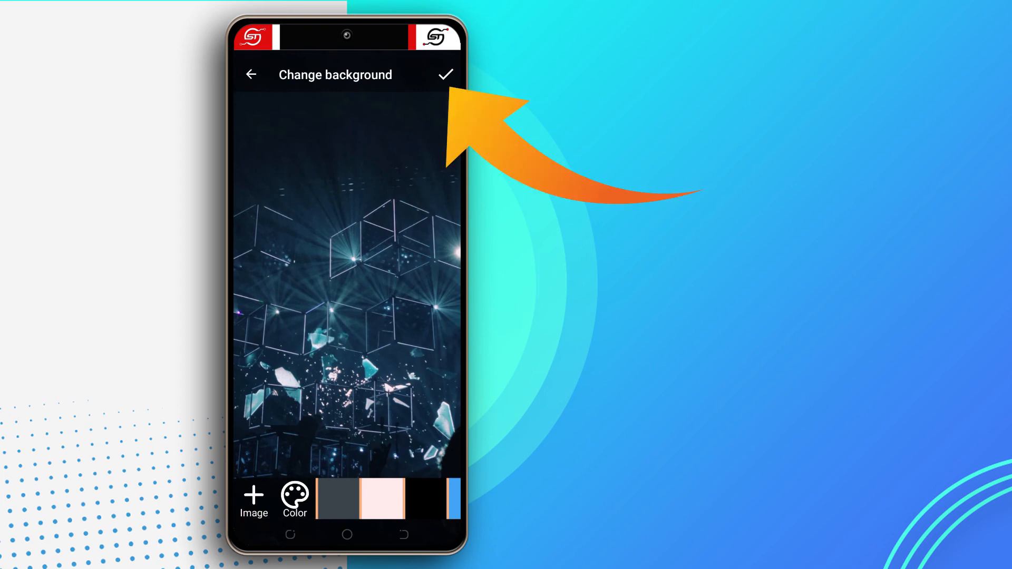
Step: Confirm the glowing-cubes image as background and apply it to the home screen
click(445, 74)
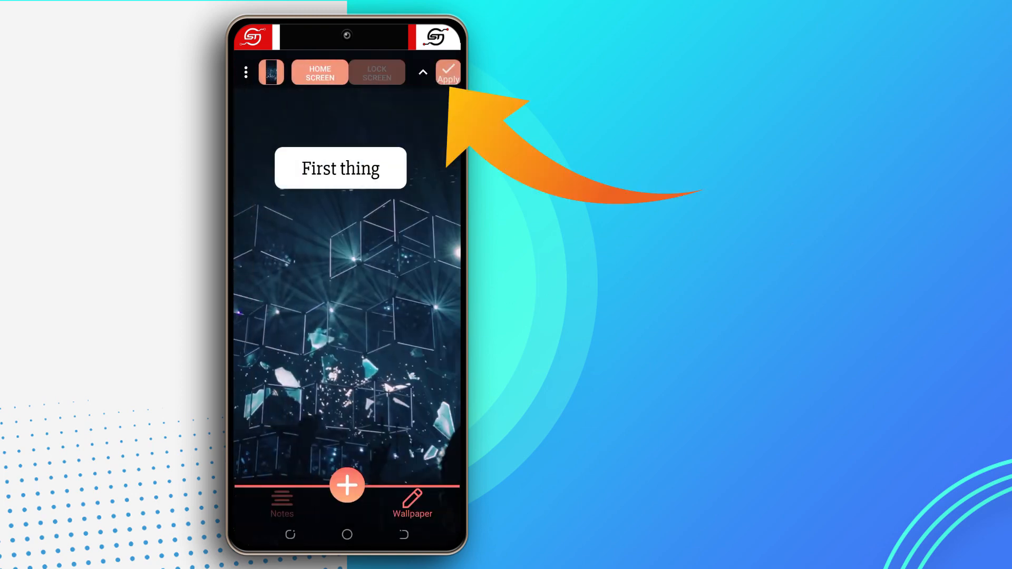
click(340, 168)
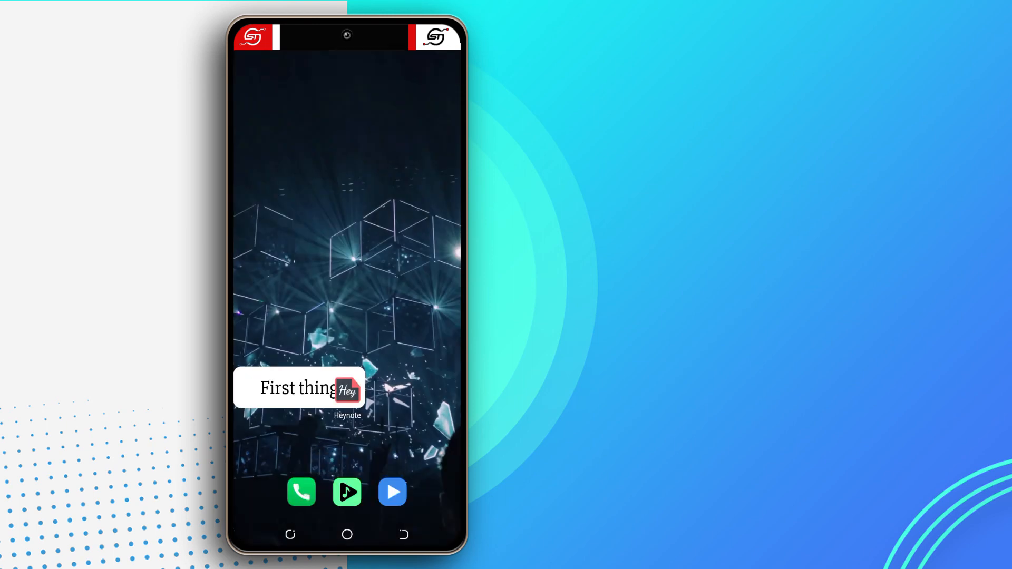
Step: Drag the Heynote app icon up and off the 'First thing' note
drag(348, 391, 405, 322)
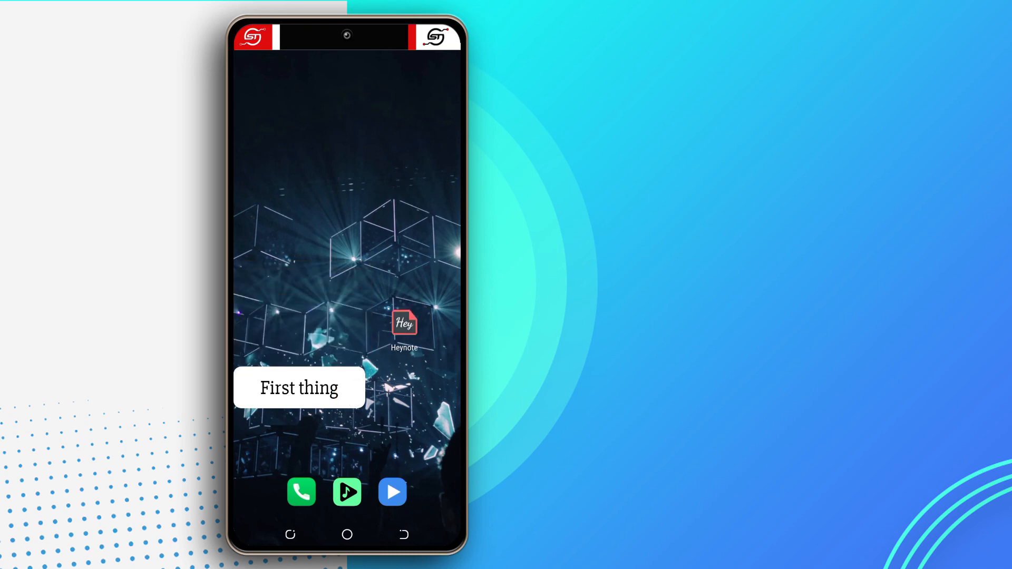